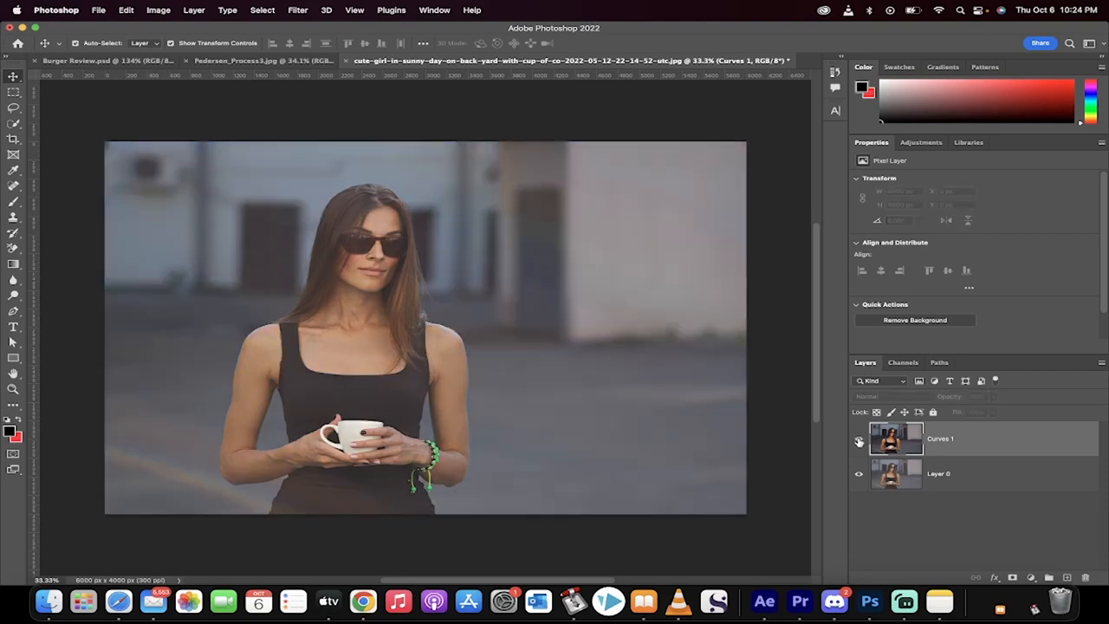
# Select the existing Curves 1 layer in the Layers panel
pyautogui.click(859, 439)
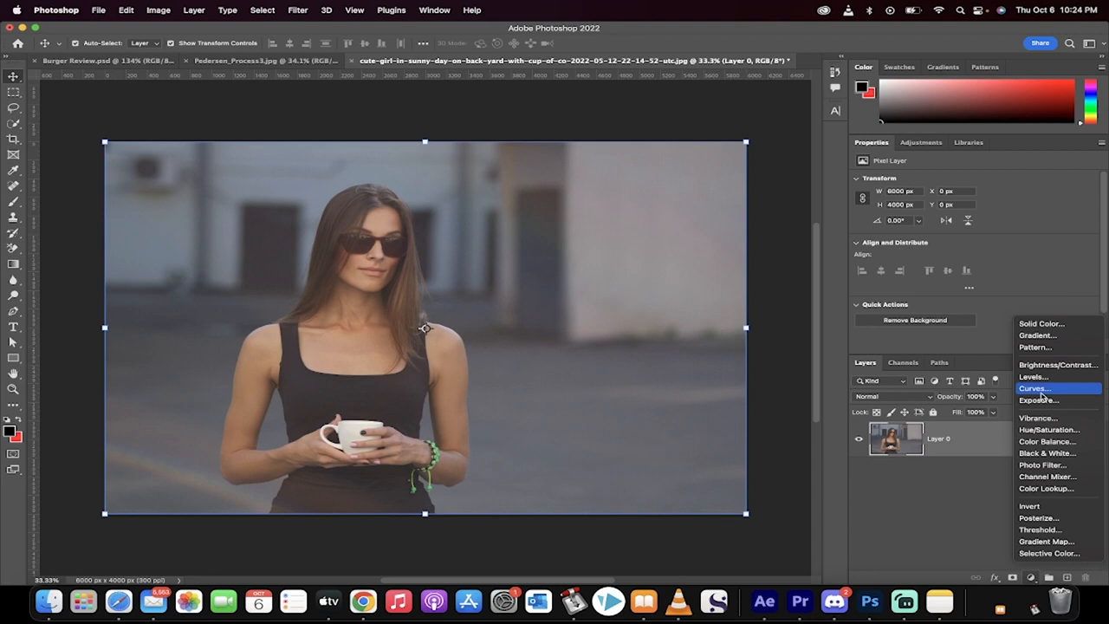
# Choose Curves from the adjustment layer menu to add a Curves layer
pyautogui.click(1032, 388)
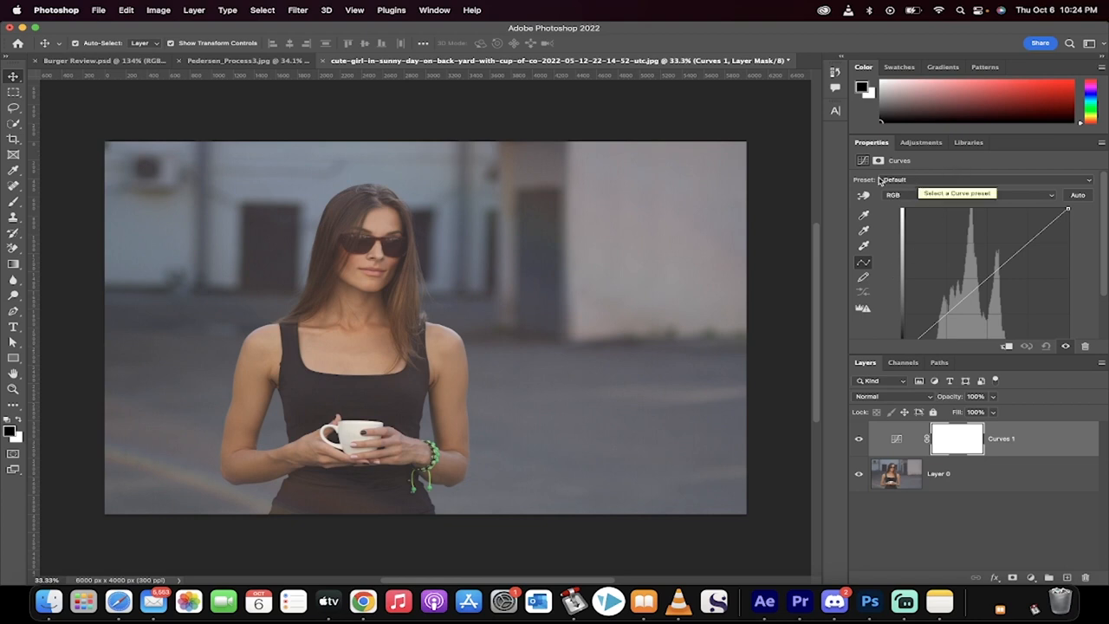
# Apply the Strong Contrast (RGB) preset from the Curves Preset dropdown
pyautogui.click(983, 180)
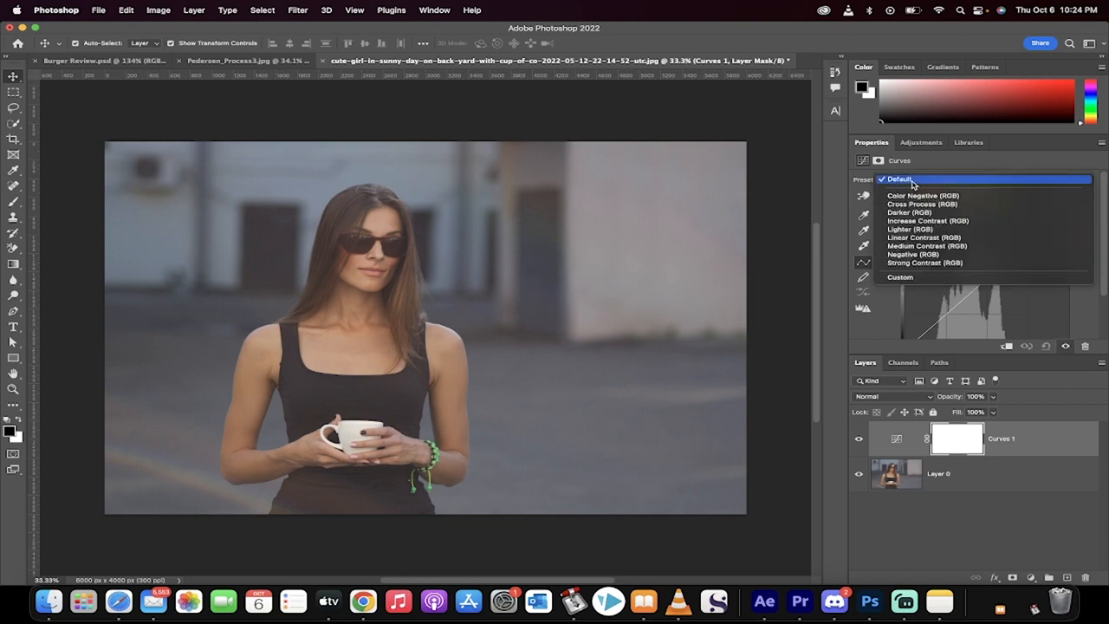
pyautogui.moveTo(924, 237)
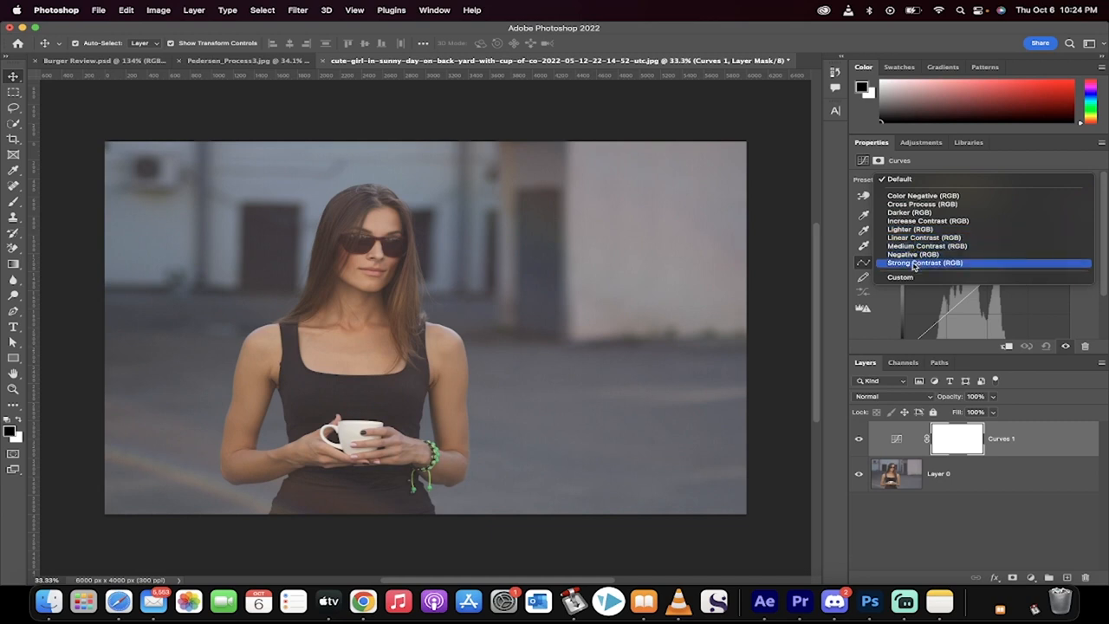
pyautogui.click(925, 262)
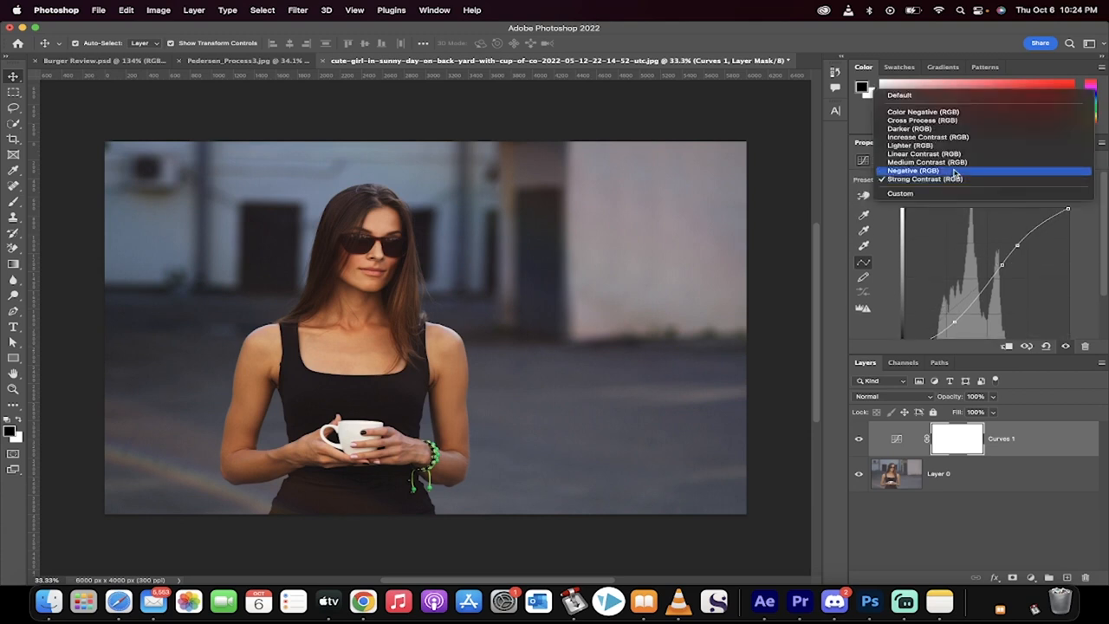
# Preview Increase, Linear and Medium Contrast presets and check the channel menu
pyautogui.click(927, 137)
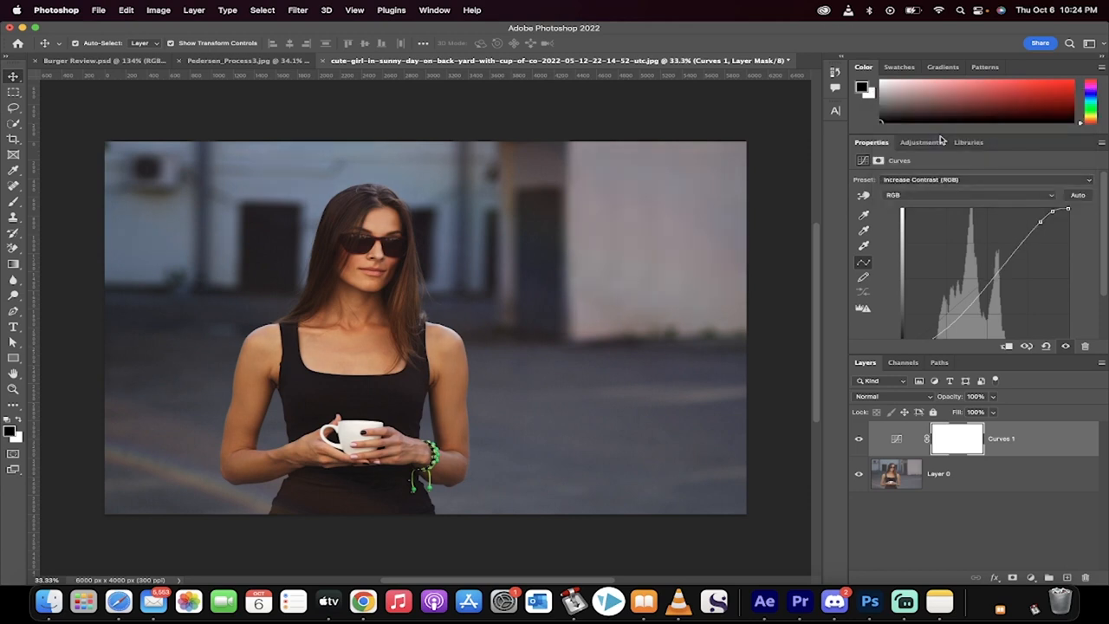
pyautogui.click(987, 179)
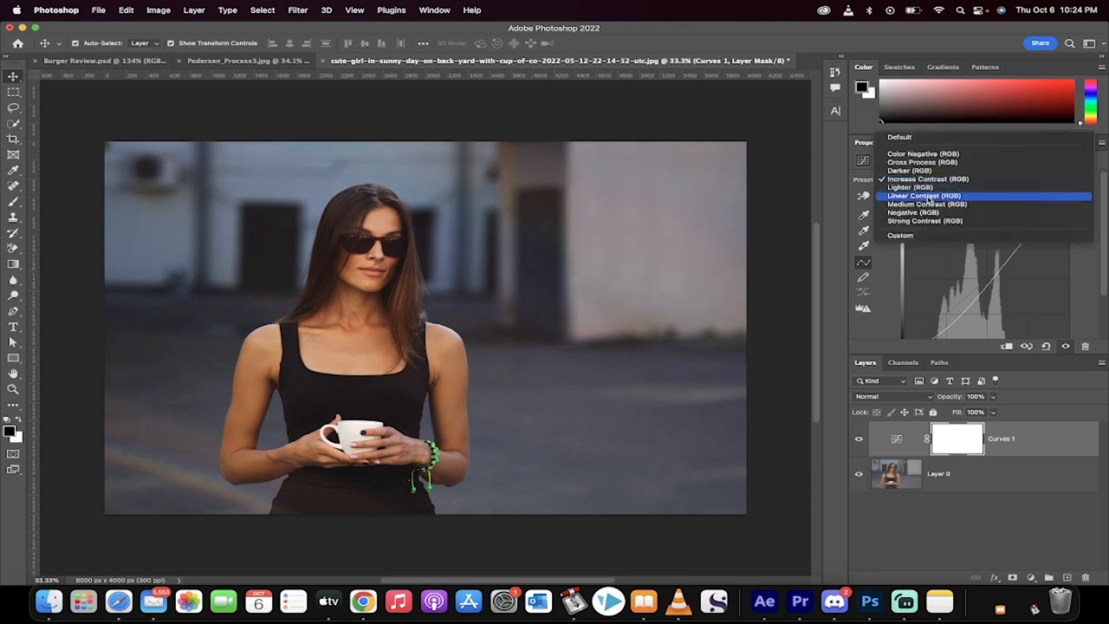
pyautogui.click(926, 187)
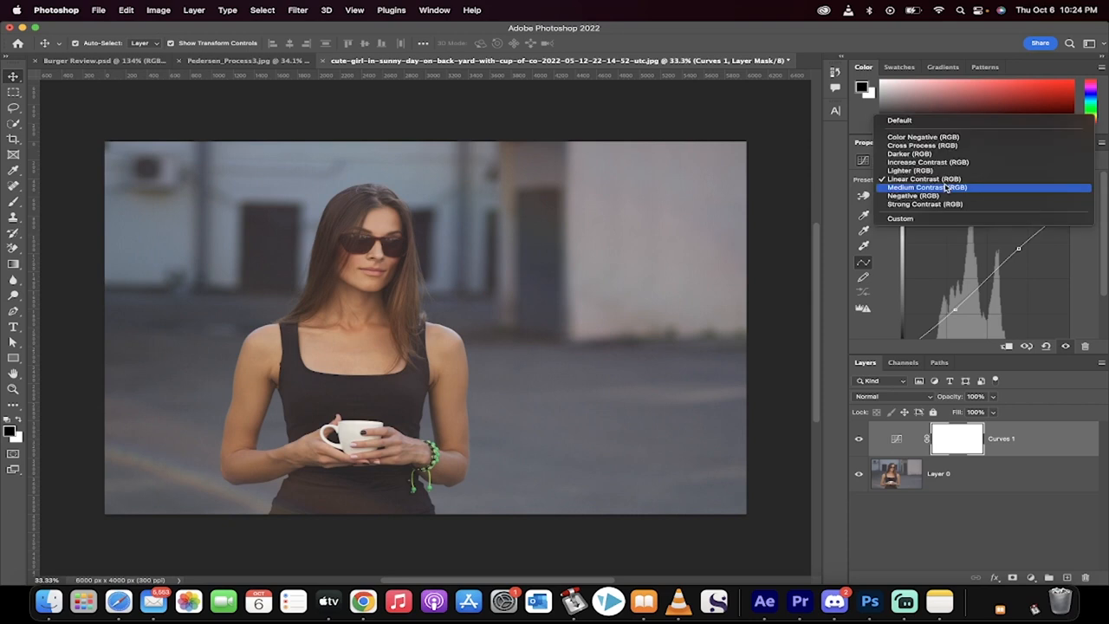
pyautogui.click(926, 188)
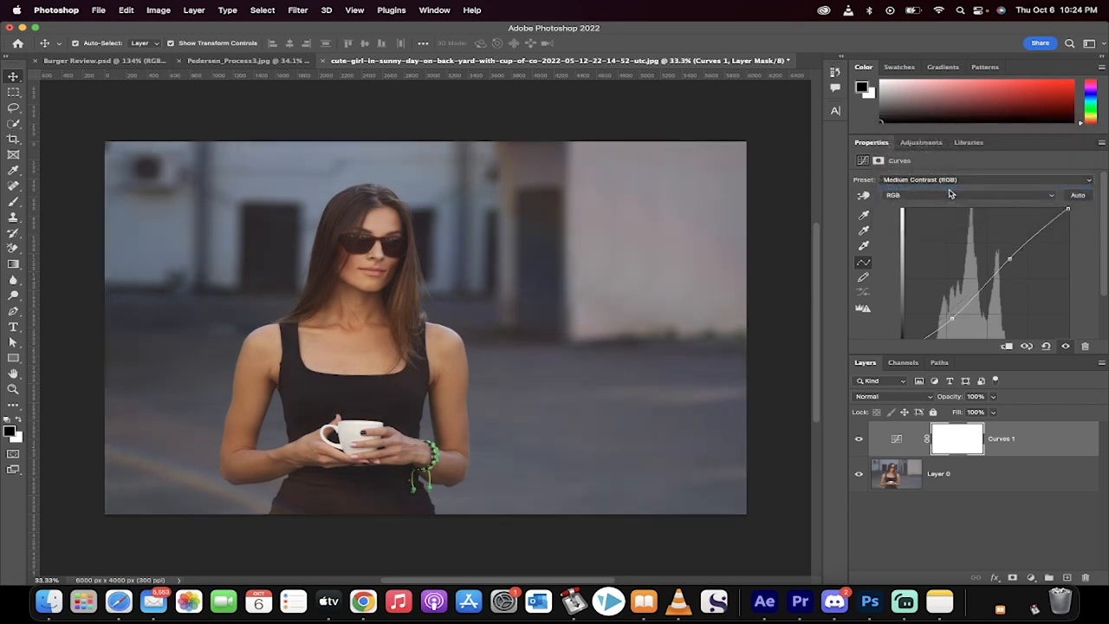
pyautogui.click(968, 195)
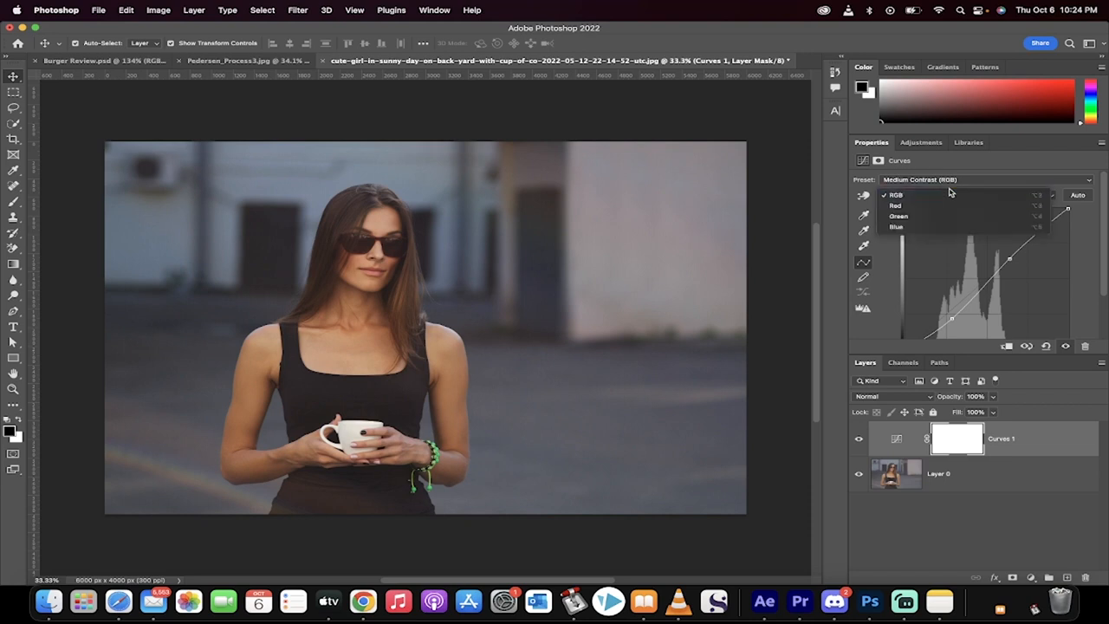
pyautogui.click(988, 180)
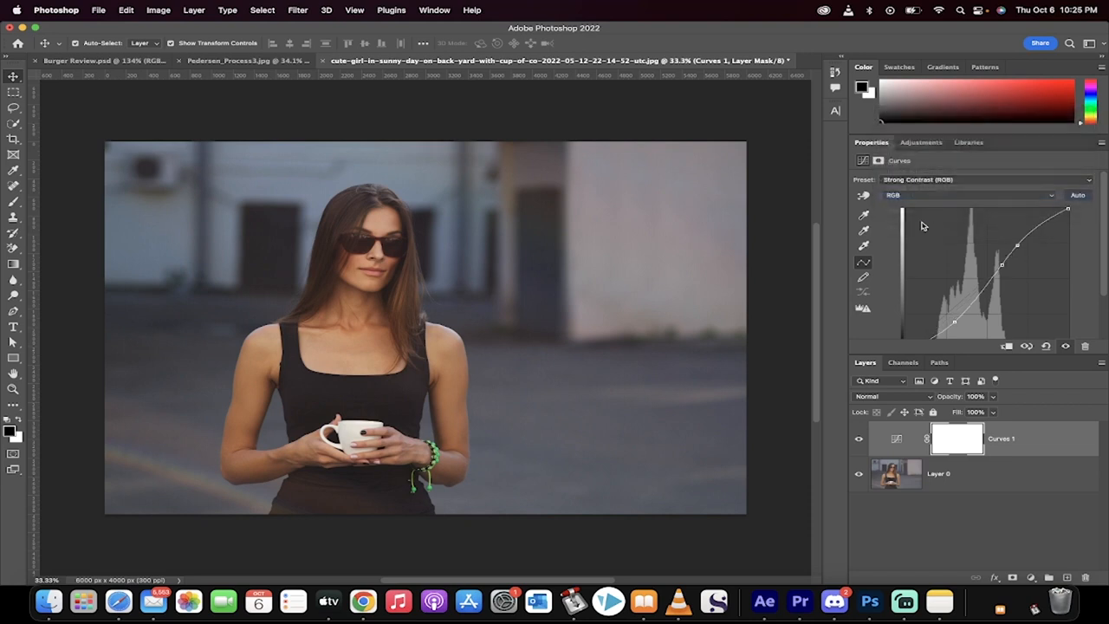